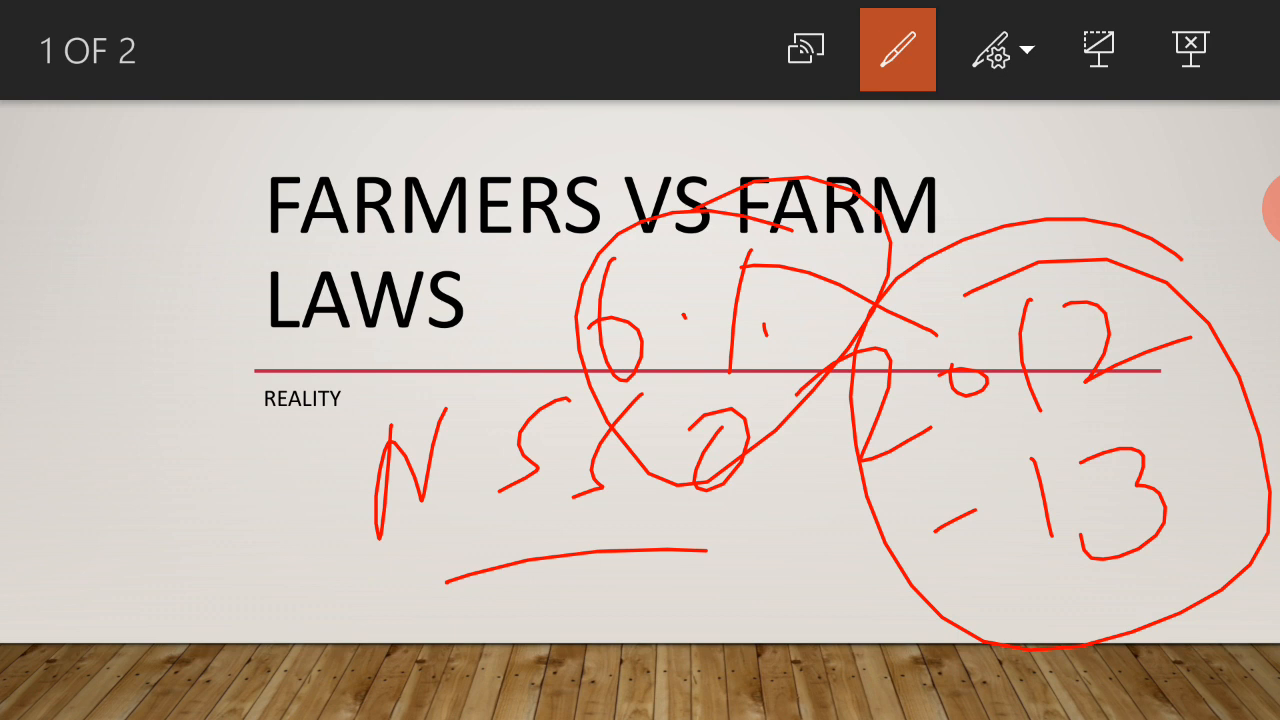
# - Advance the slideshow from the annotated title slide to blank slide 2
pyautogui.moveTo(620, 310); pyautogui.dragTo(140, 470)
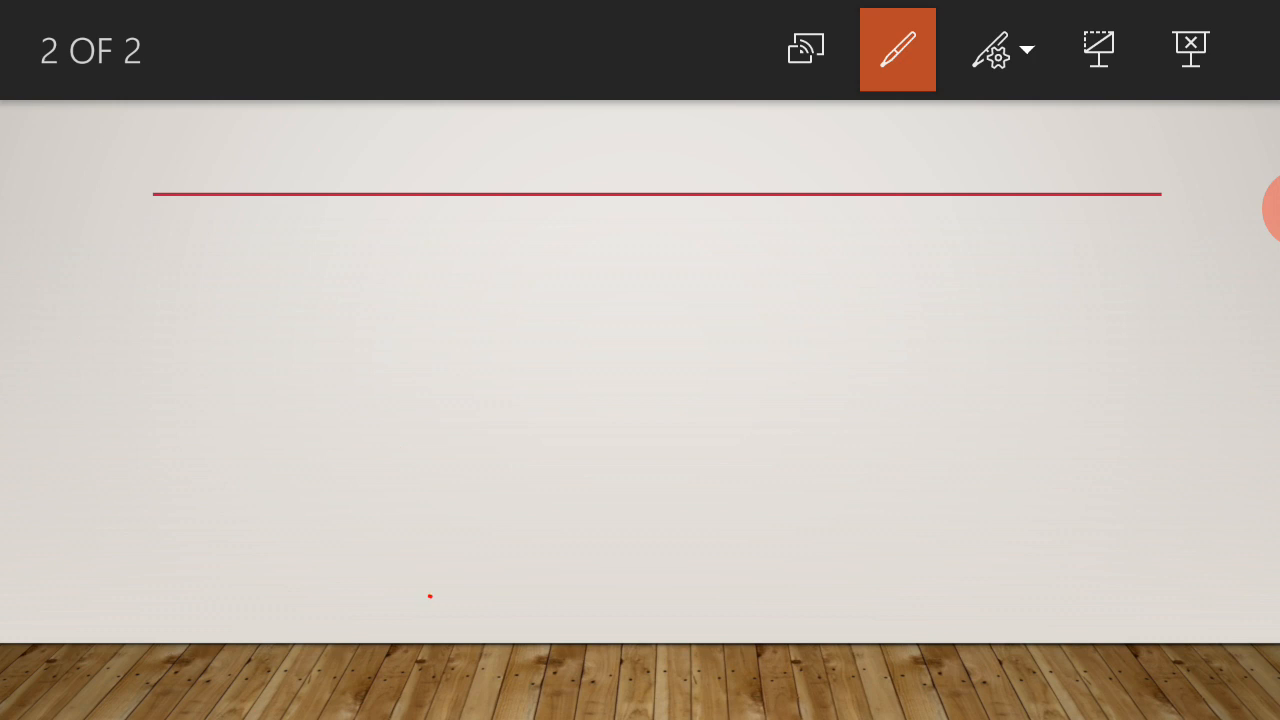
# - Handwrite '1965' and 'CACP' in red pen on slide 2, each underlined
pyautogui.click(308, 296)
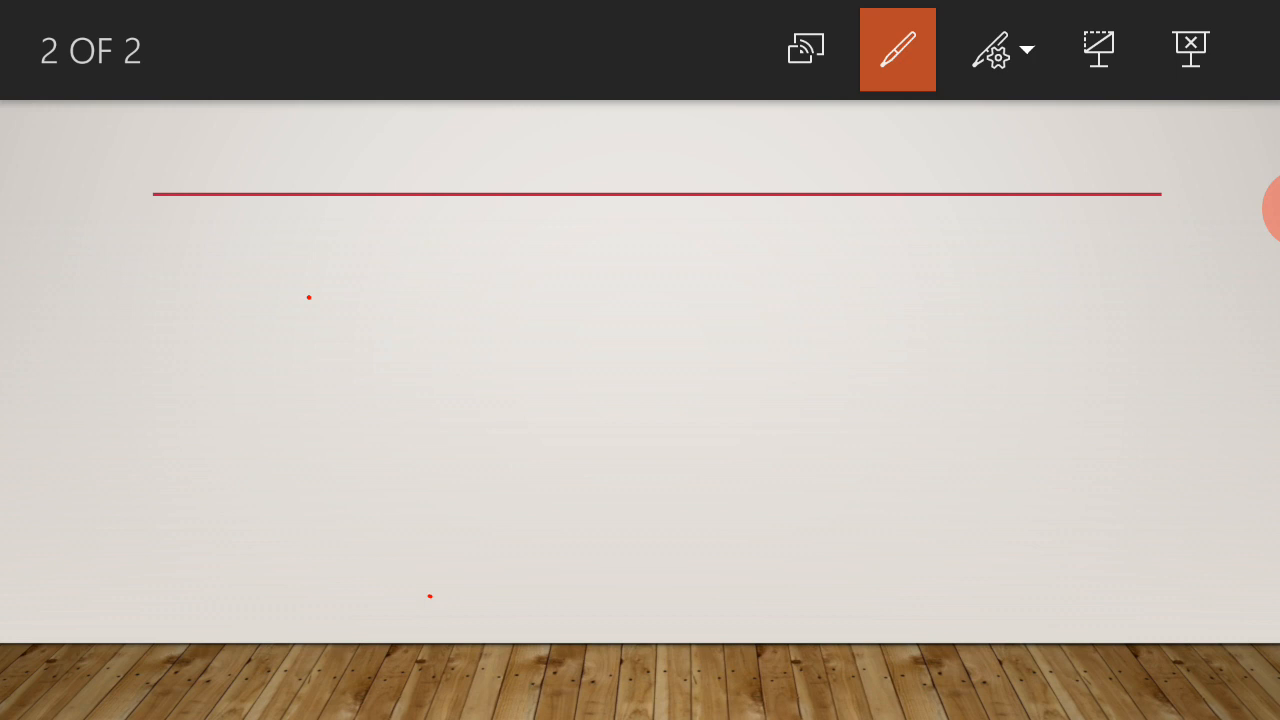
pyautogui.moveTo(410, 200); pyautogui.dragTo(510, 330)
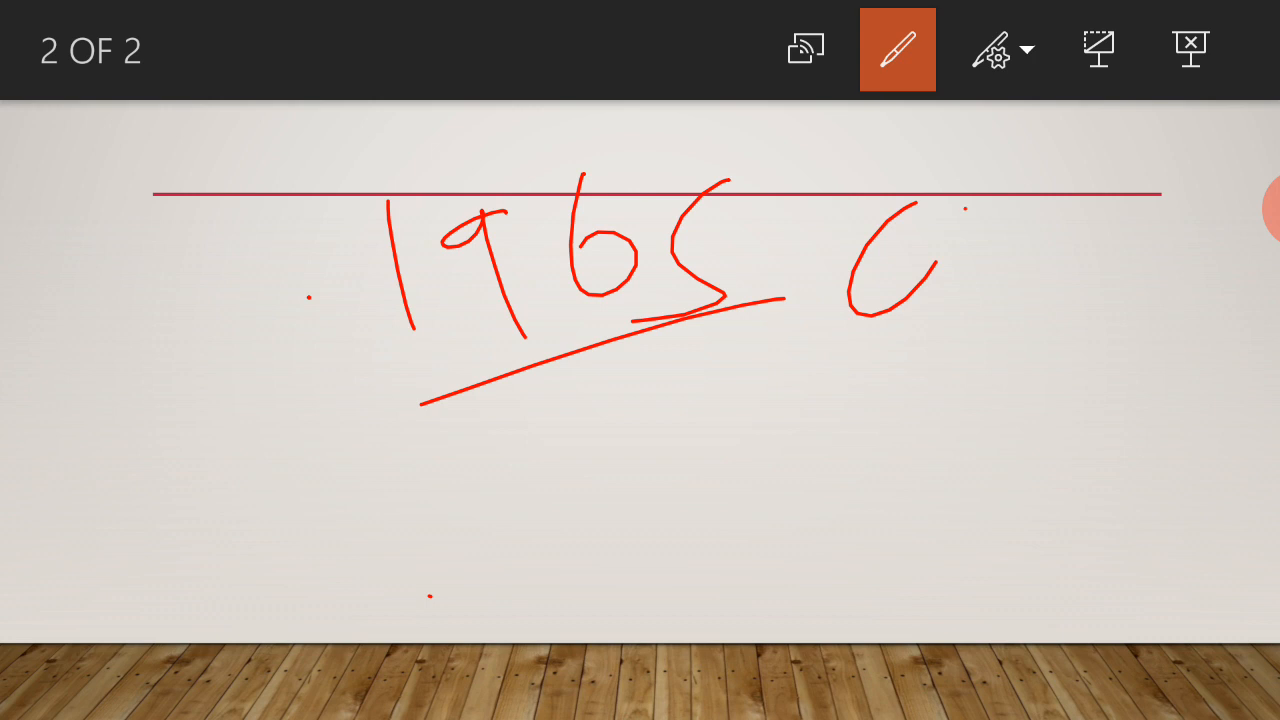
pyautogui.moveTo(940, 210); pyautogui.dragTo(1100, 300)
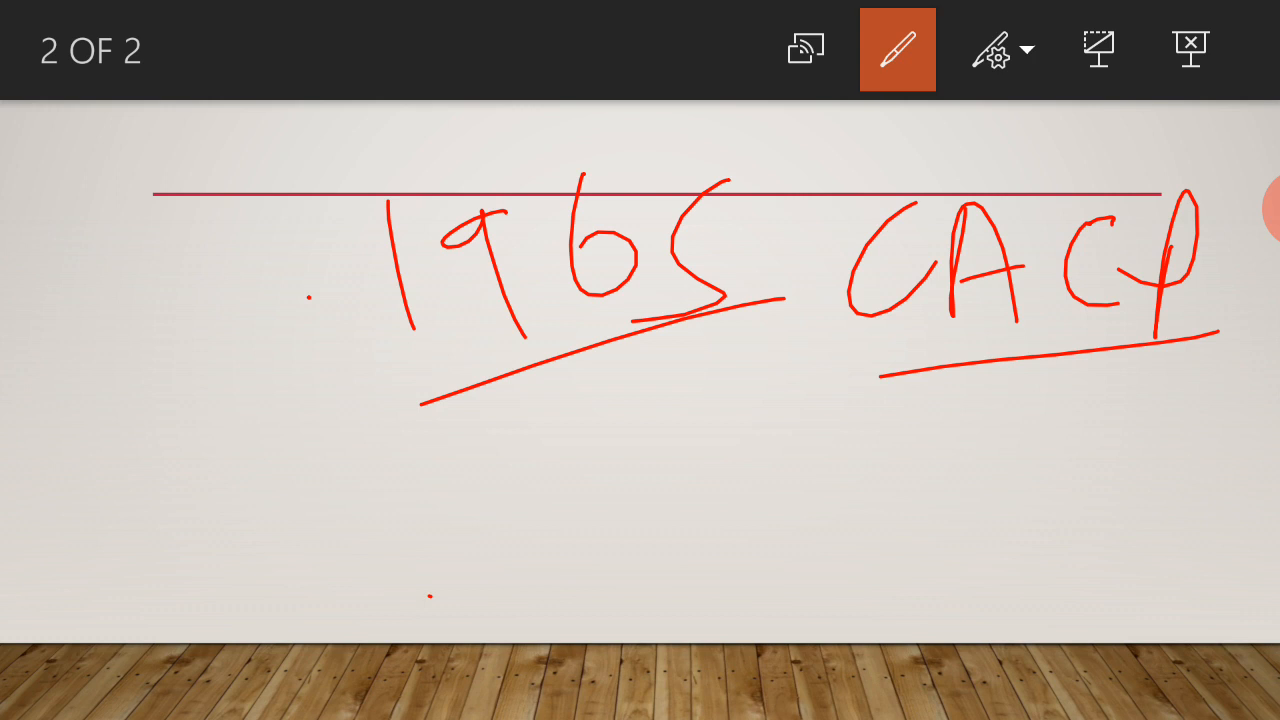
pyautogui.moveTo(104, 316); pyautogui.dragTo(124, 400)
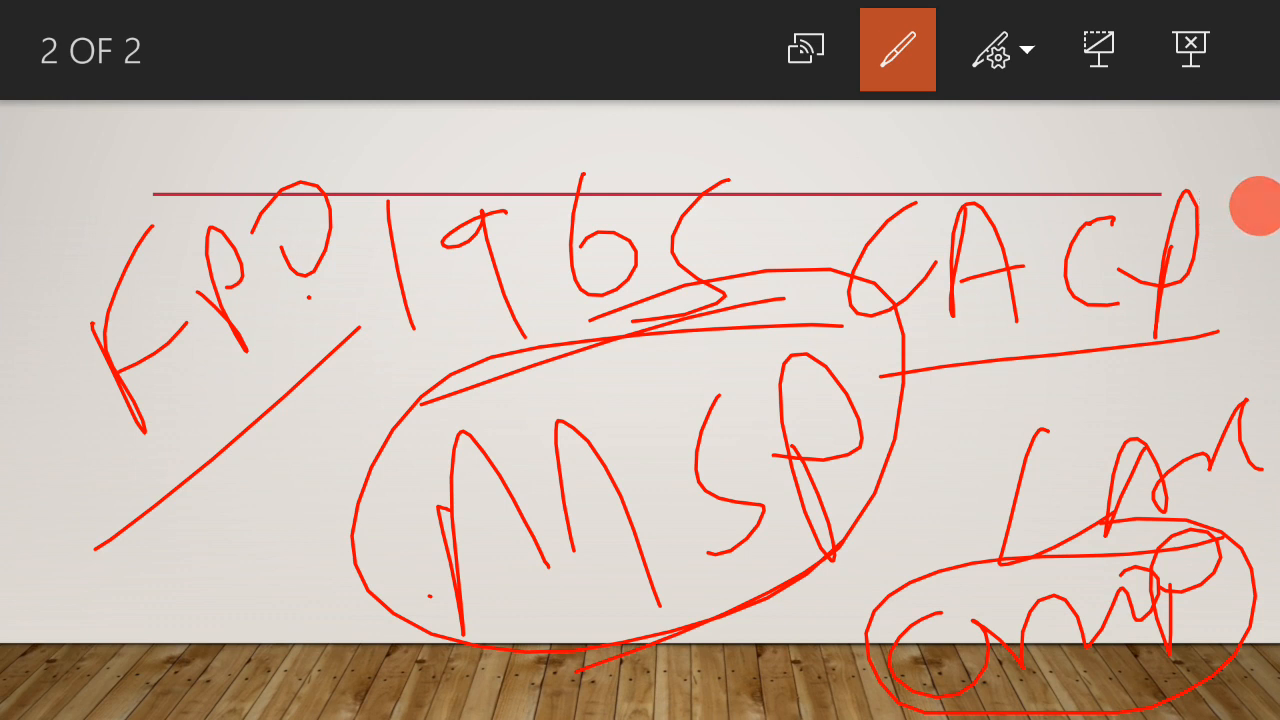
pyautogui.moveTo(1260, 198)
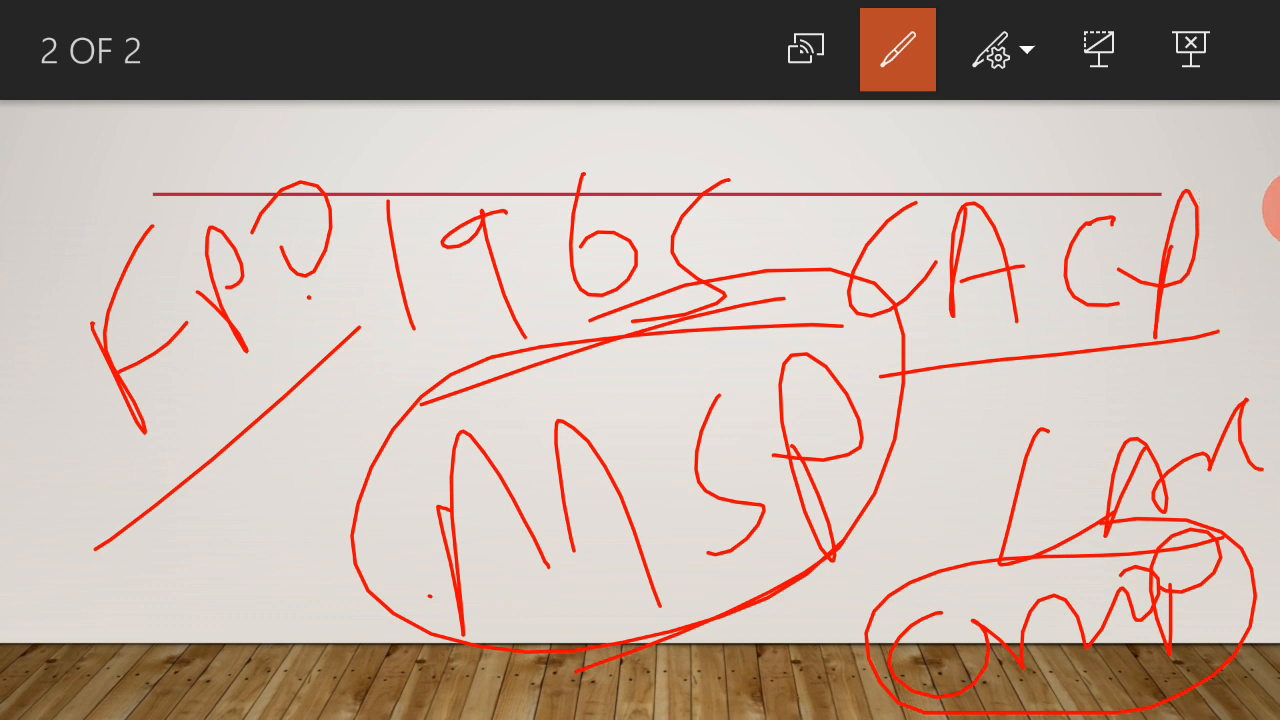